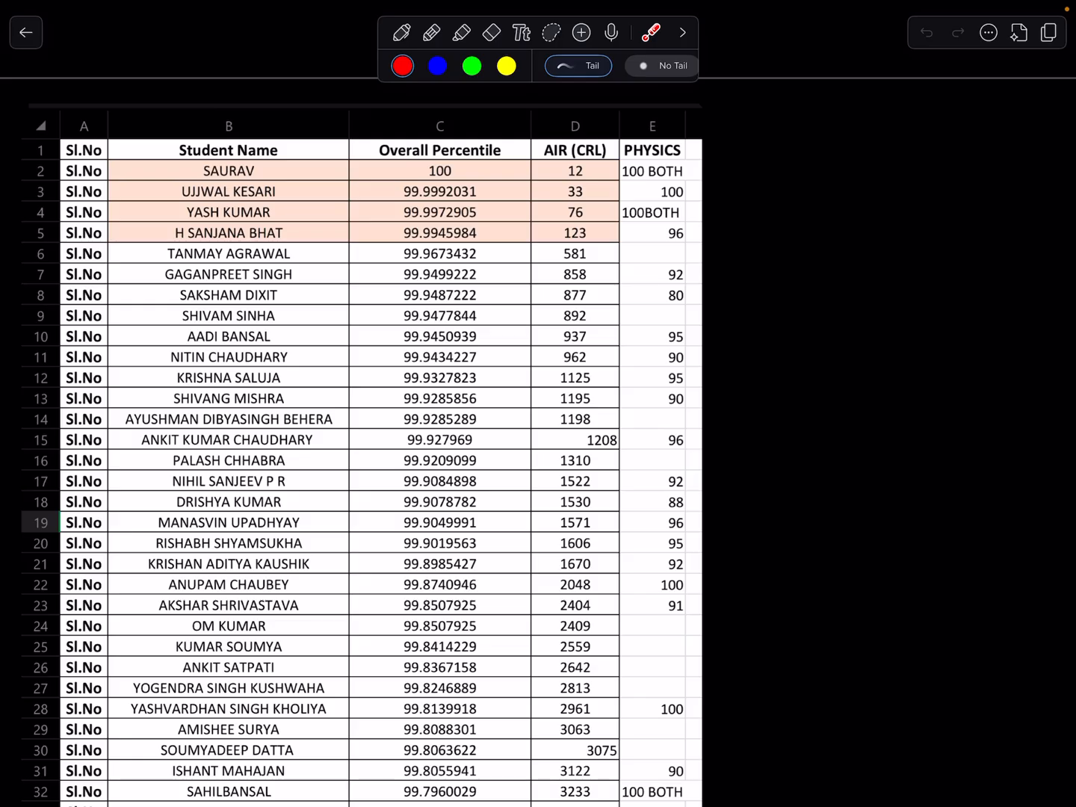
{"action": "scroll", "scroll_direction": "down", "scroll_amount": 3}
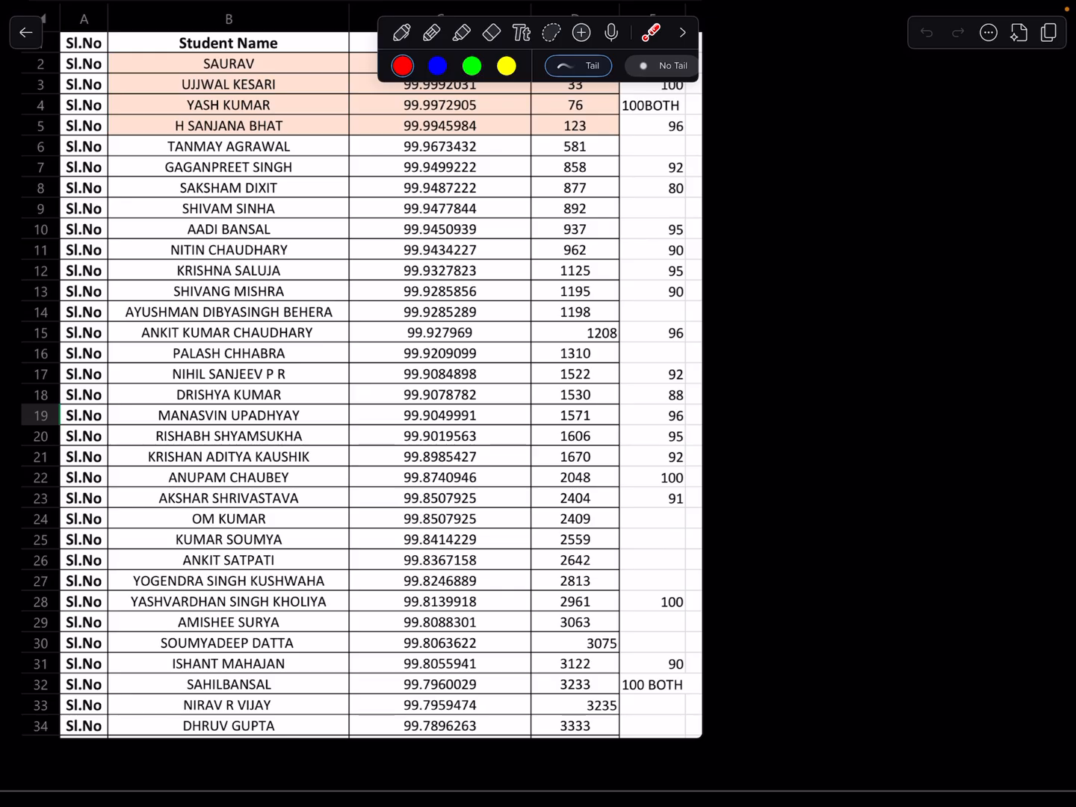
{"action": "scroll", "scroll_direction": "down", "scroll_amount": 3}
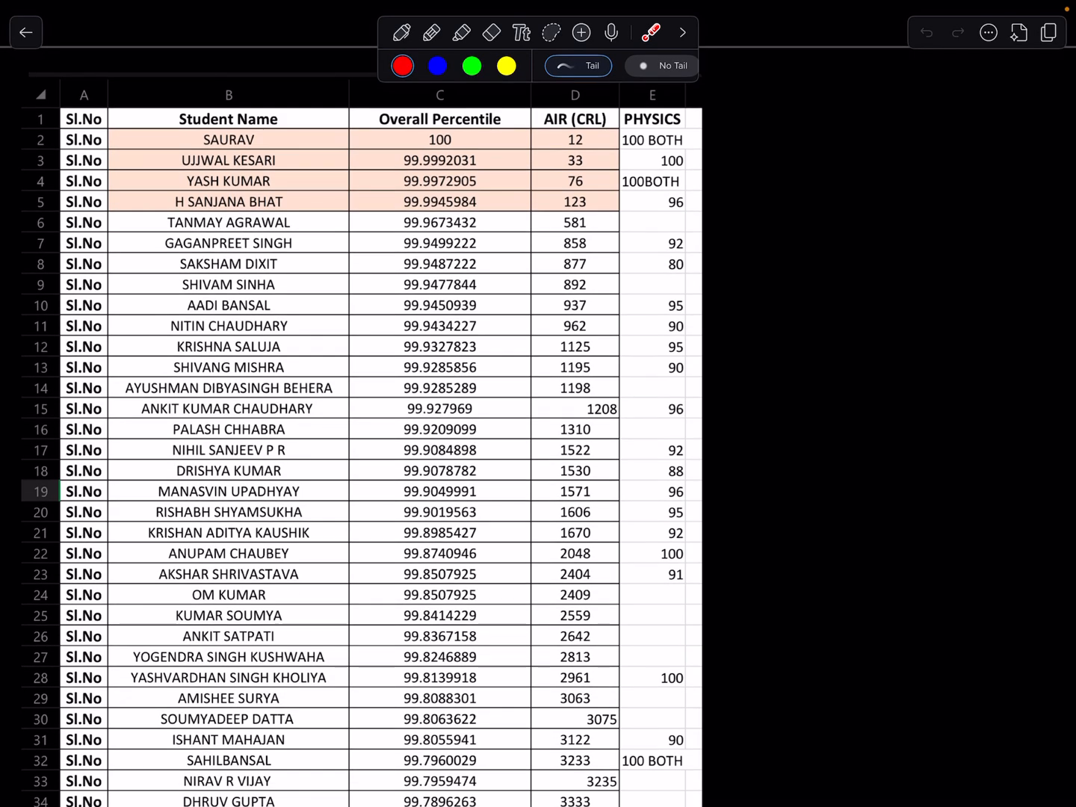
{"action": "scroll", "scroll_direction": "down", "scroll_amount": 3}
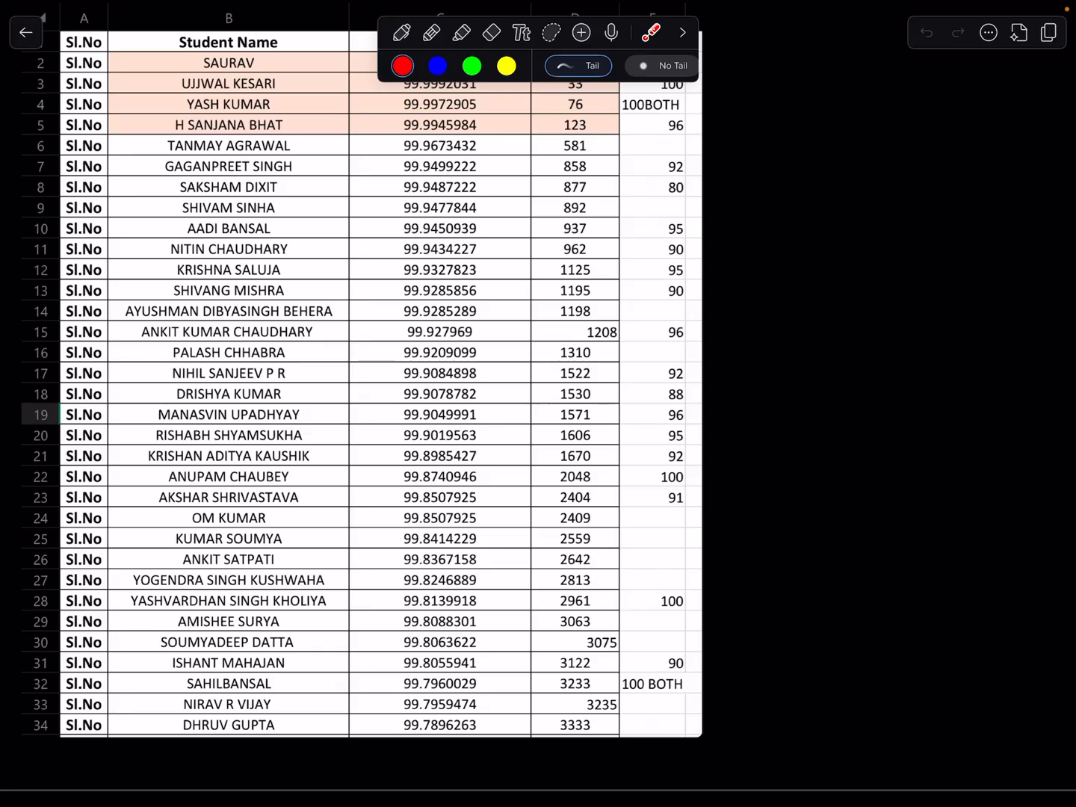
{"action": "scroll", "scroll_direction": "down", "scroll_amount": 3}
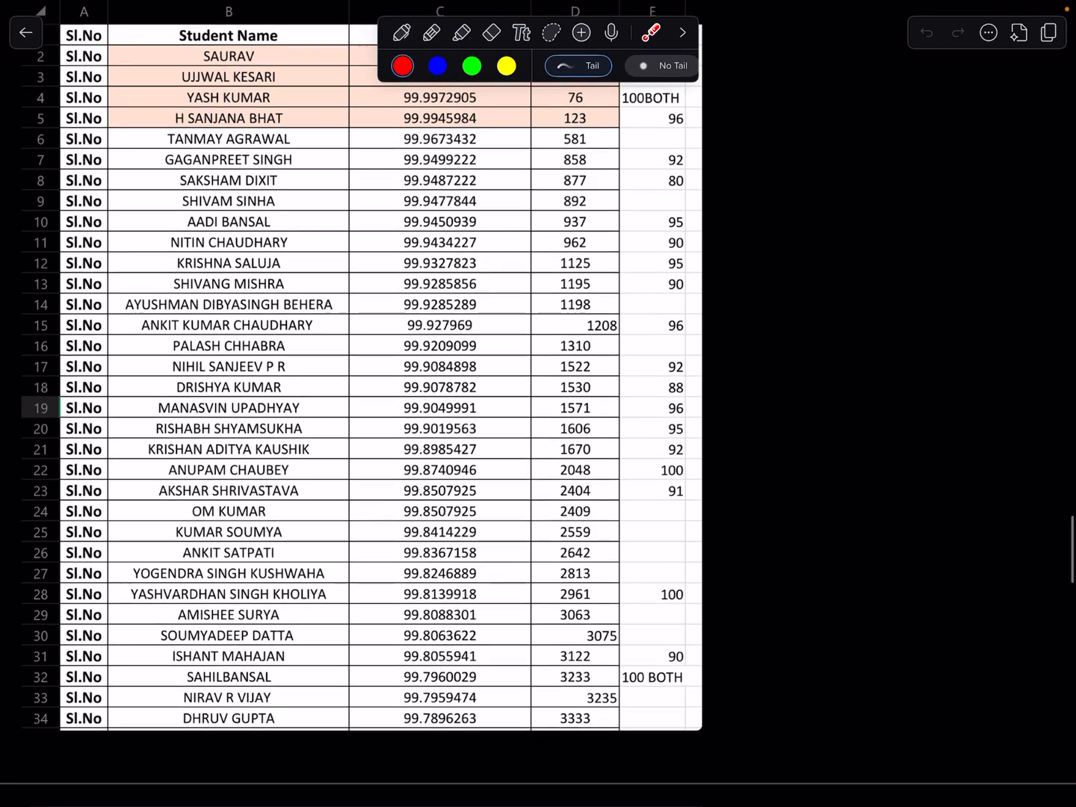
{"action": "scroll", "scroll_direction": "down", "scroll_amount": 3}
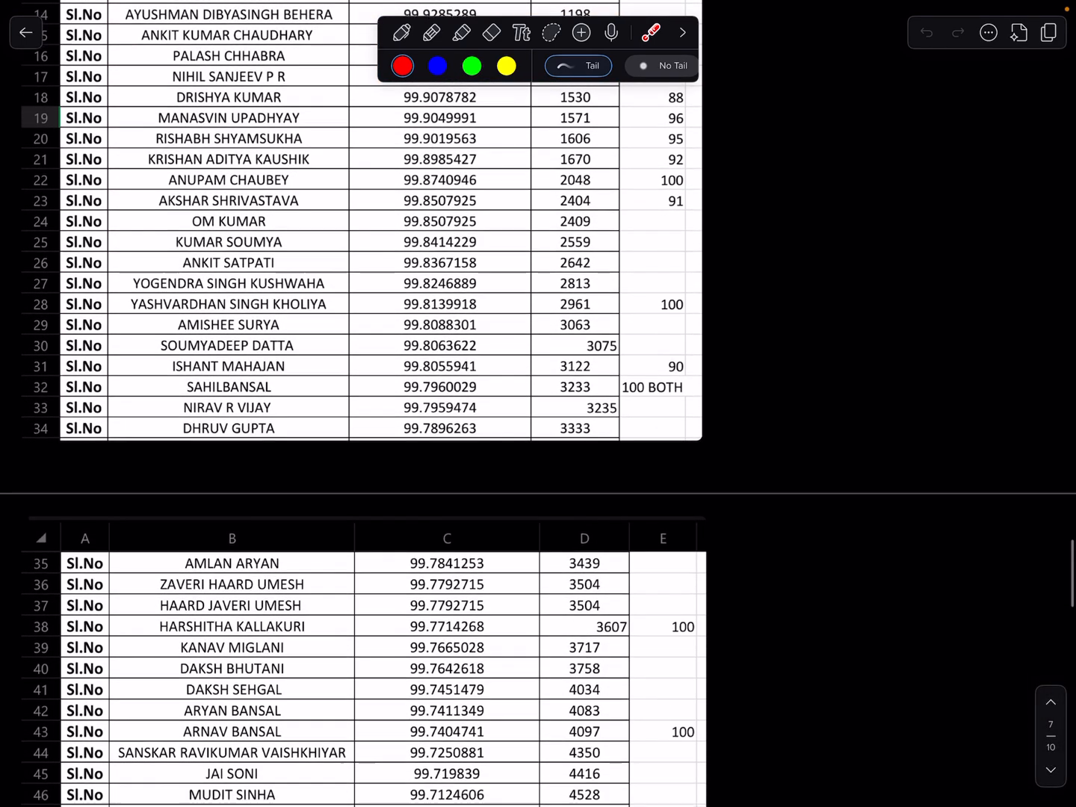
{"action": "scroll", "scroll_direction": "down", "scroll_amount": 3}
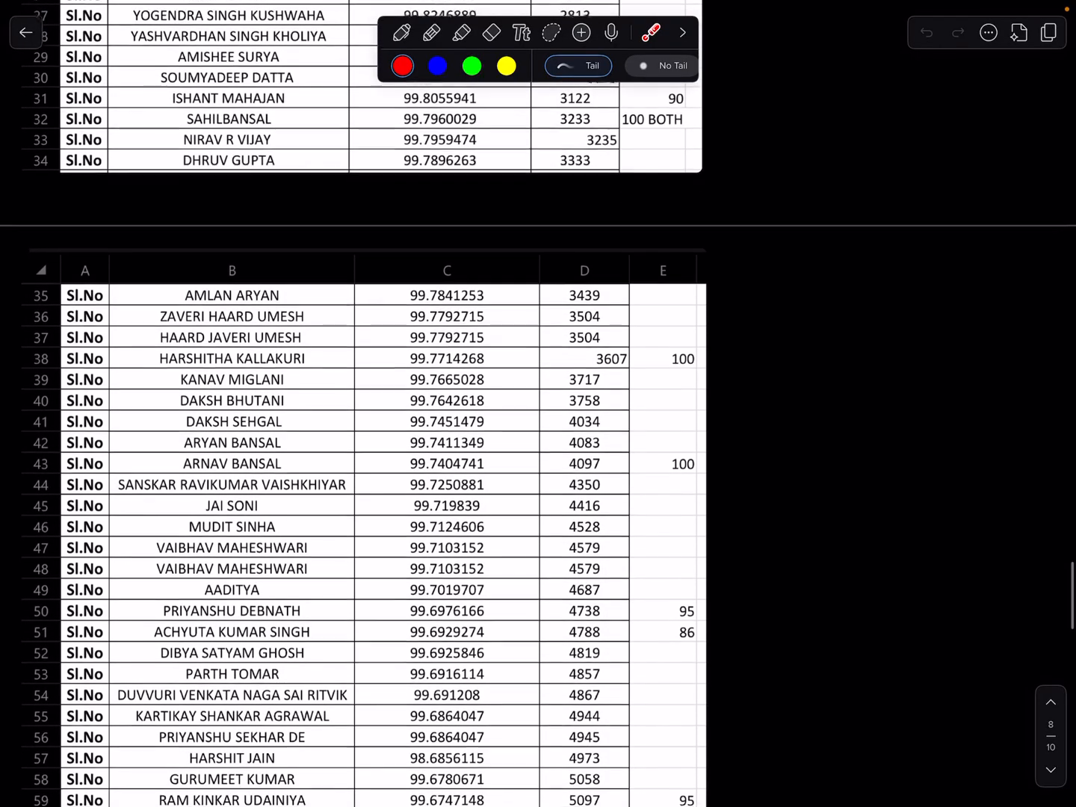
{"action": "scroll", "scroll_direction": "down", "scroll_amount": 3}
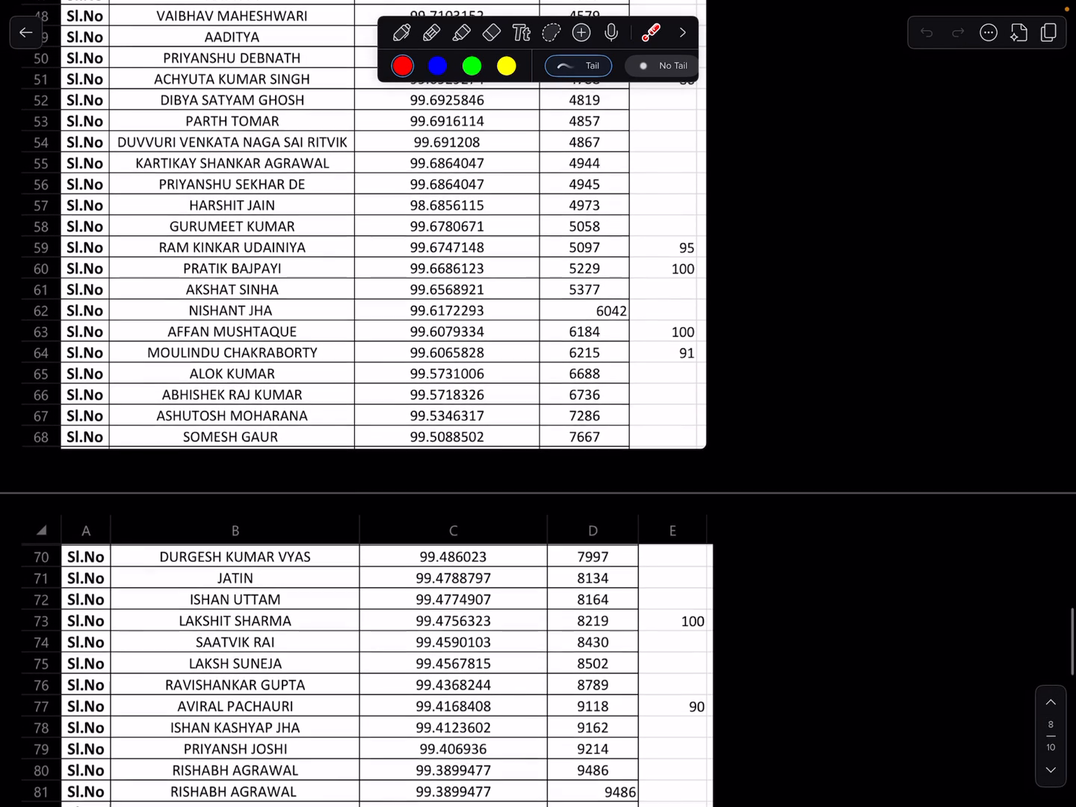
{"action": "scroll", "scroll_direction": "down", "scroll_amount": 3}
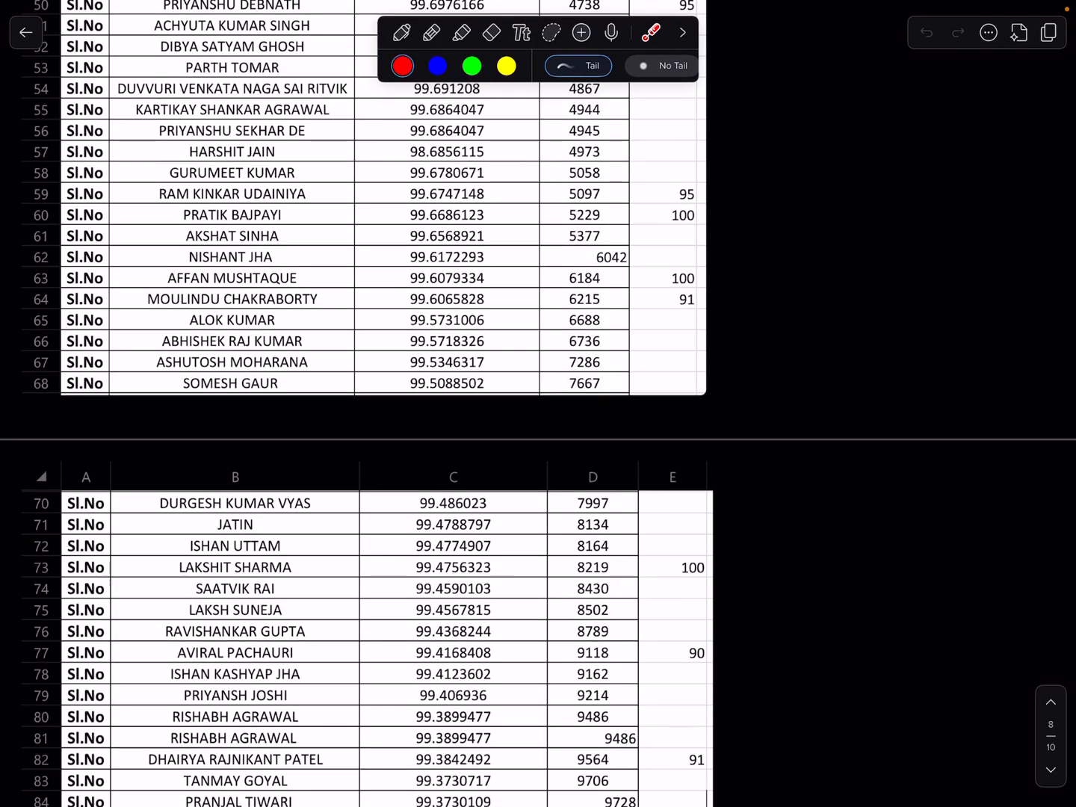
{"action": "scroll", "scroll_direction": "down", "scroll_amount": 3}
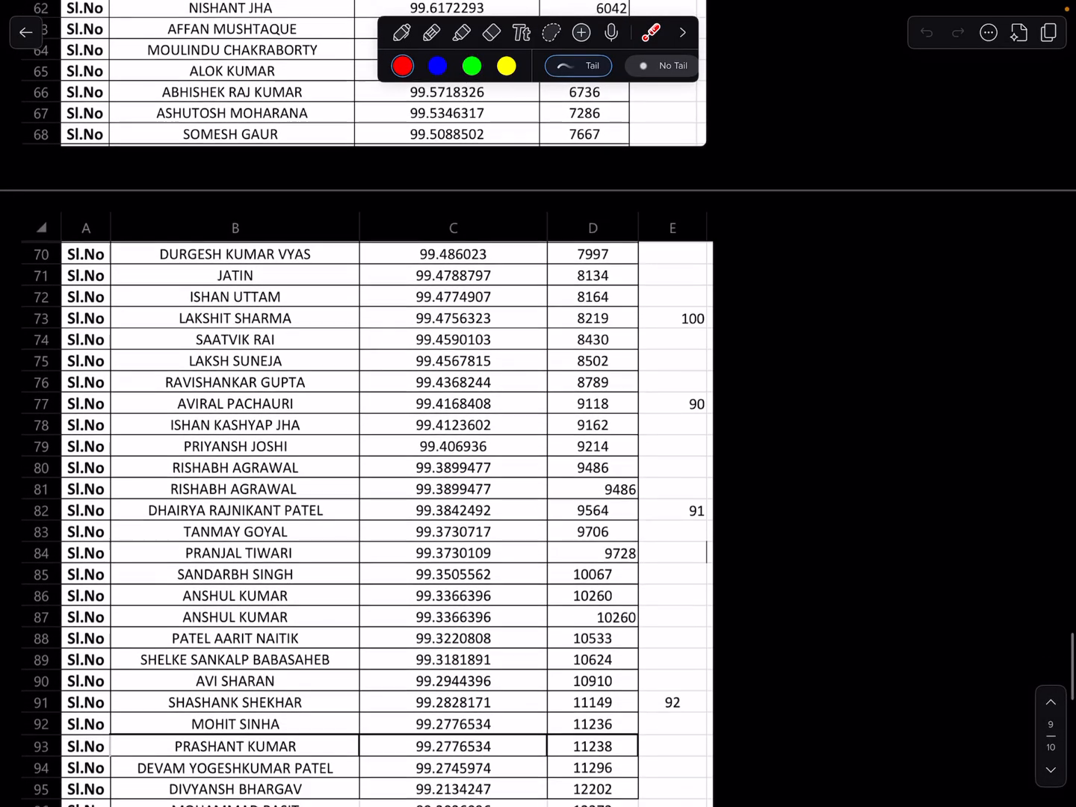
{"action": "scroll", "scroll_direction": "down", "scroll_amount": 3}
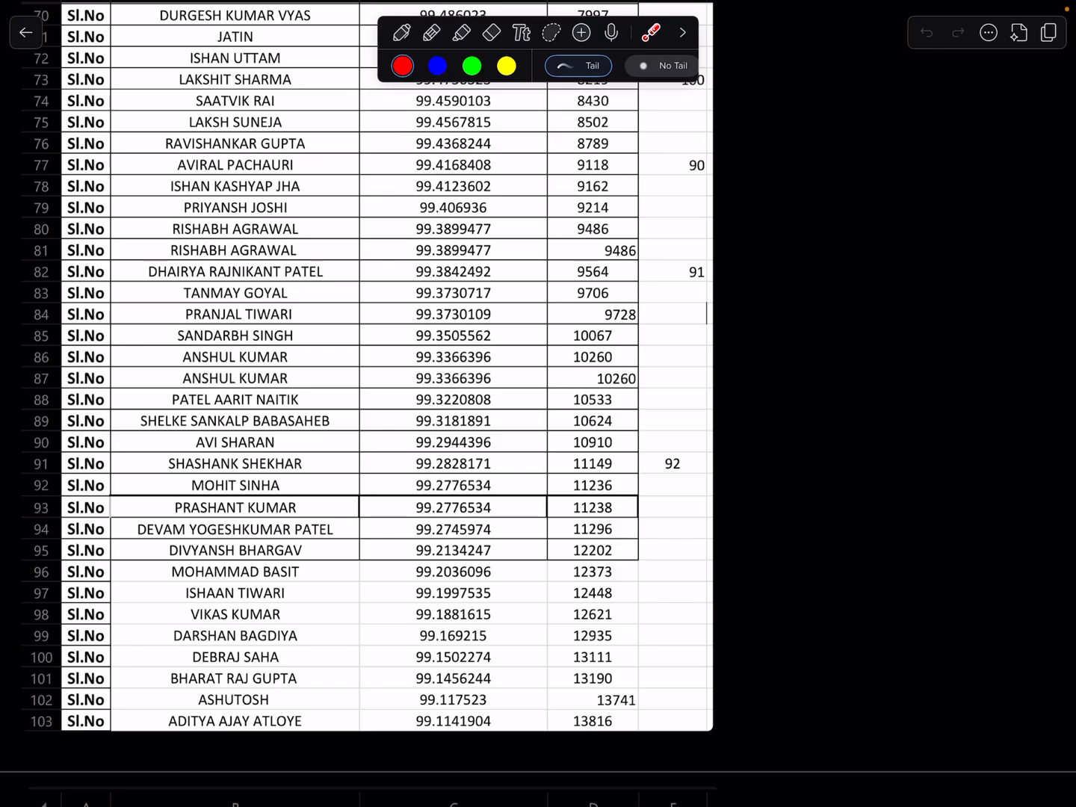
{"action": "scroll", "scroll_direction": "down", "scroll_amount": 3}
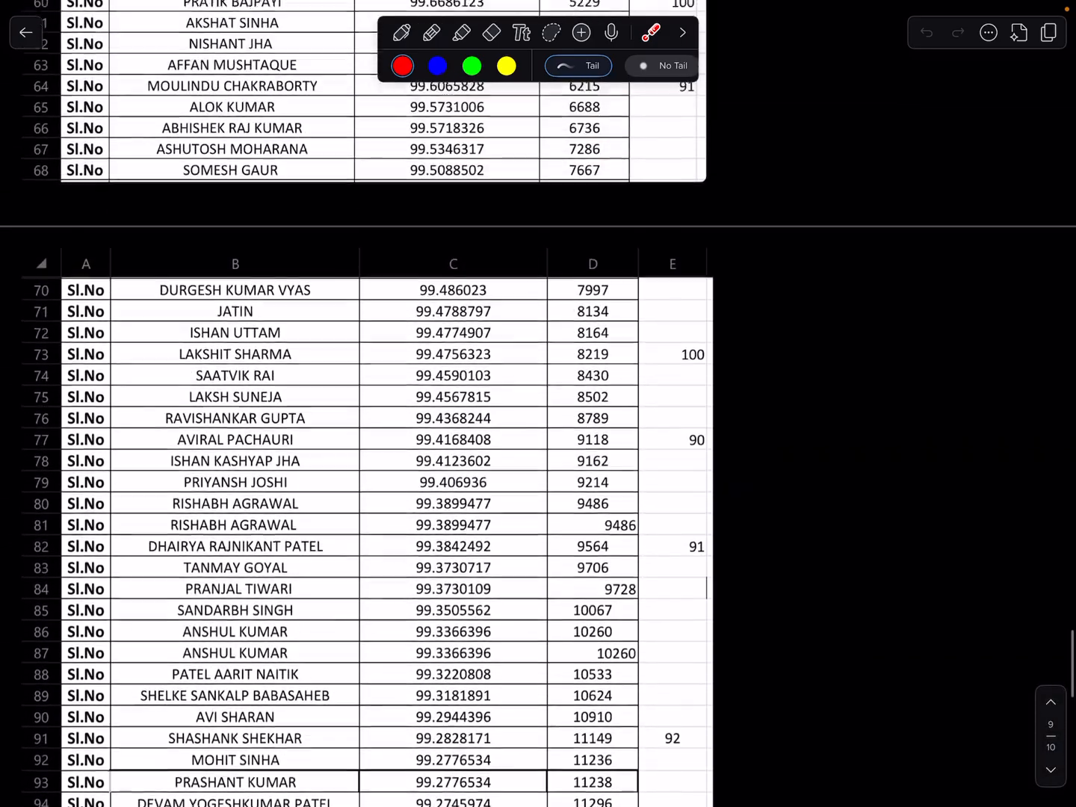
{"action": "scroll", "scroll_direction": "up", "scroll_amount": 3}
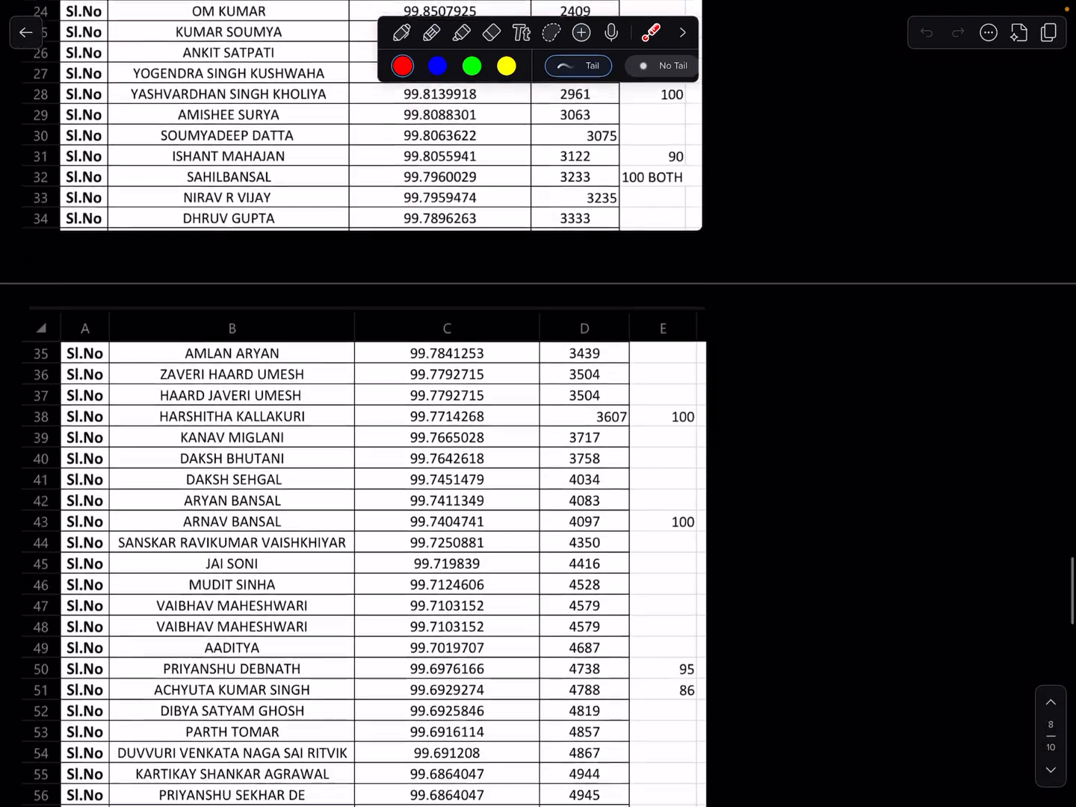
{"action": "scroll", "scroll_direction": "down", "scroll_amount": 3}
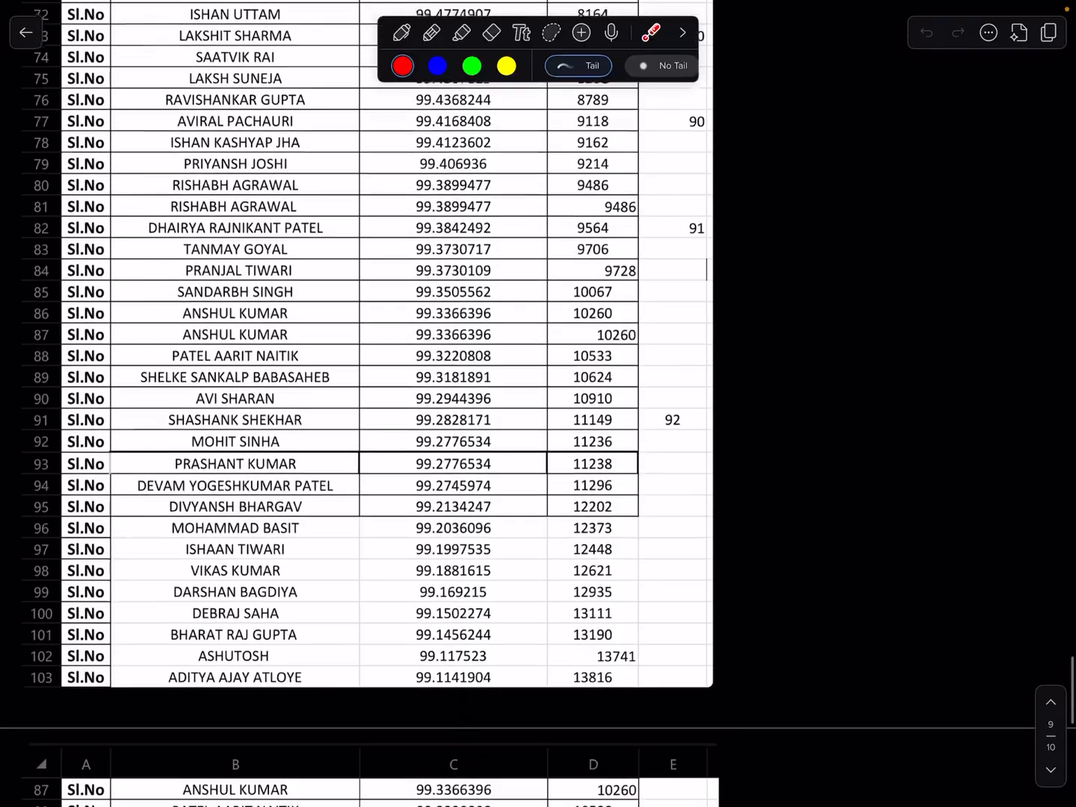
{"action": "scroll", "scroll_direction": "down", "scroll_amount": 3}
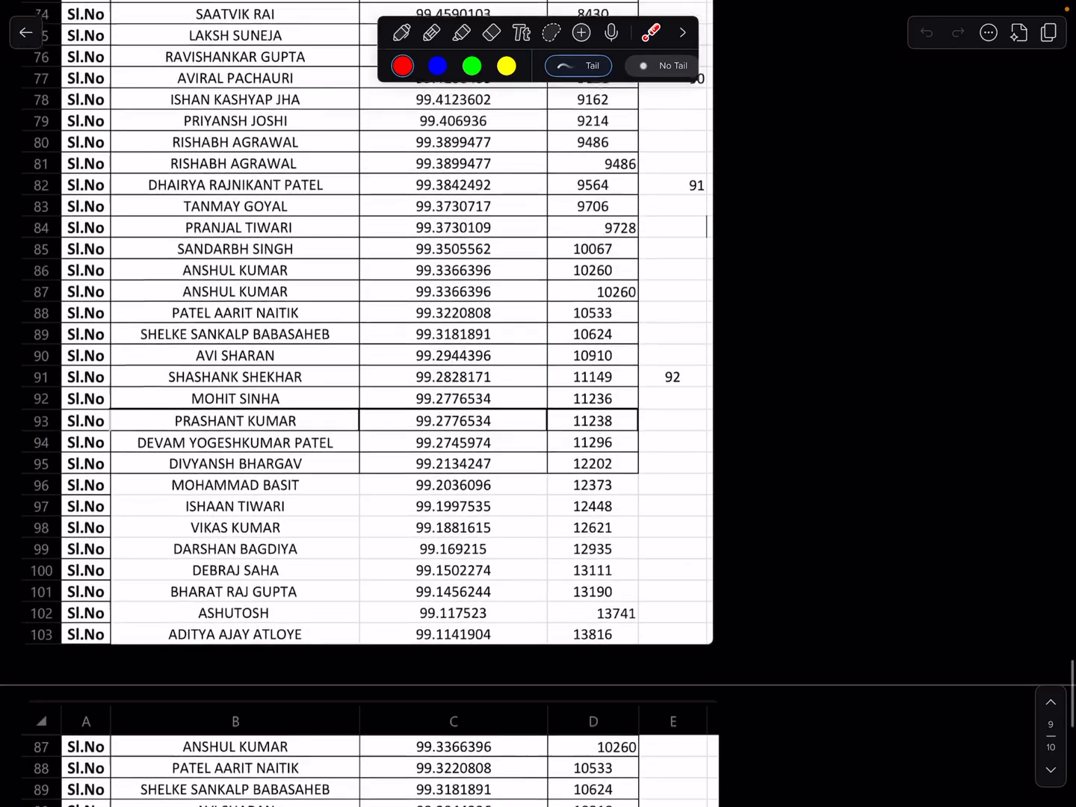
{"action": "scroll", "scroll_direction": "down", "scroll_amount": 3}
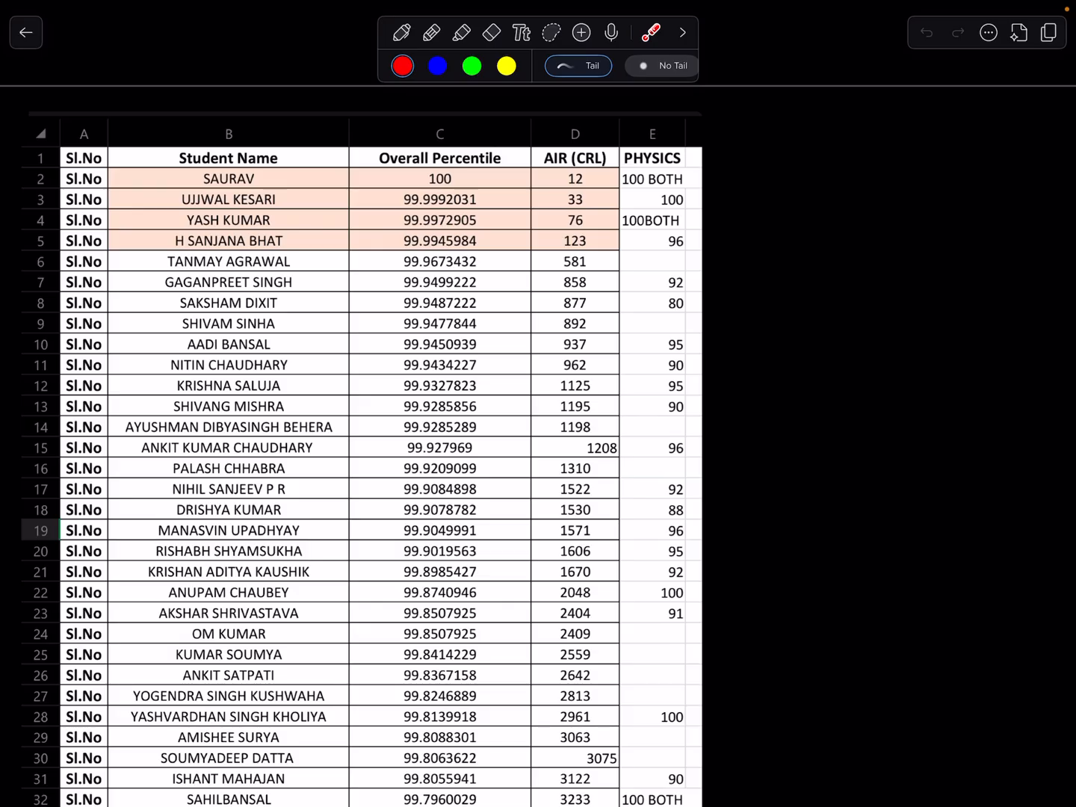
{"action": "scroll", "scroll_direction": "down", "scroll_amount": 3}
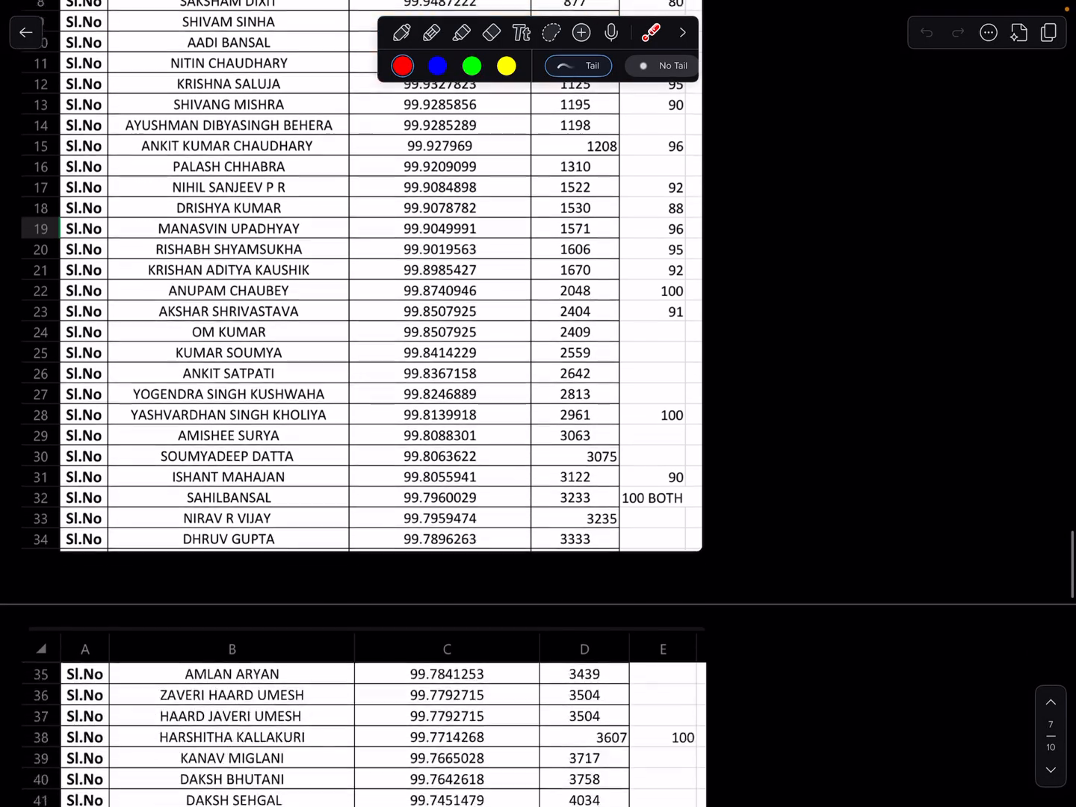